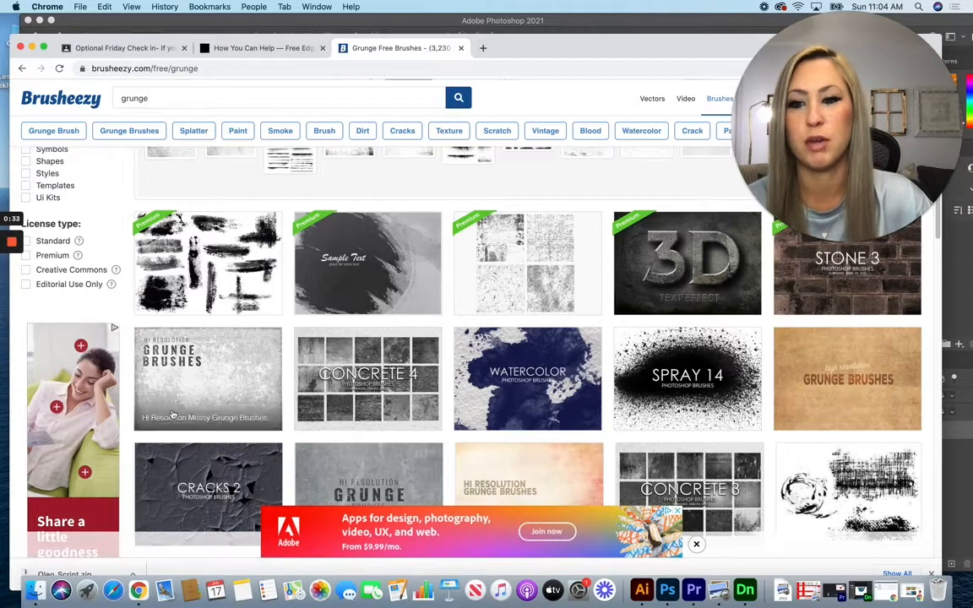
pyautogui.moveTo(201, 375)
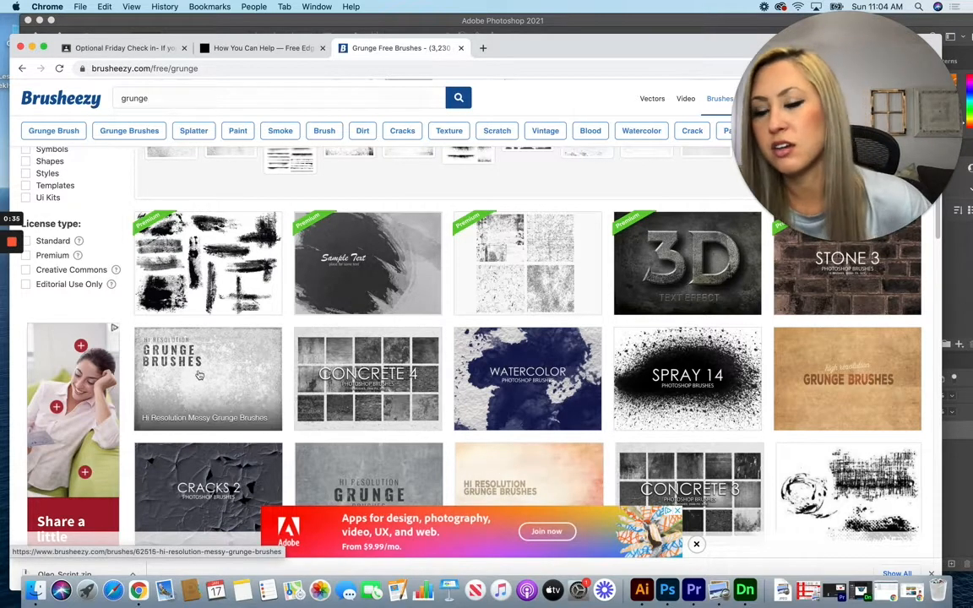
# Download the free Hi Resolution Messy Grunge Brushes zip from its Brusheezy page.
pyautogui.click(200, 374)
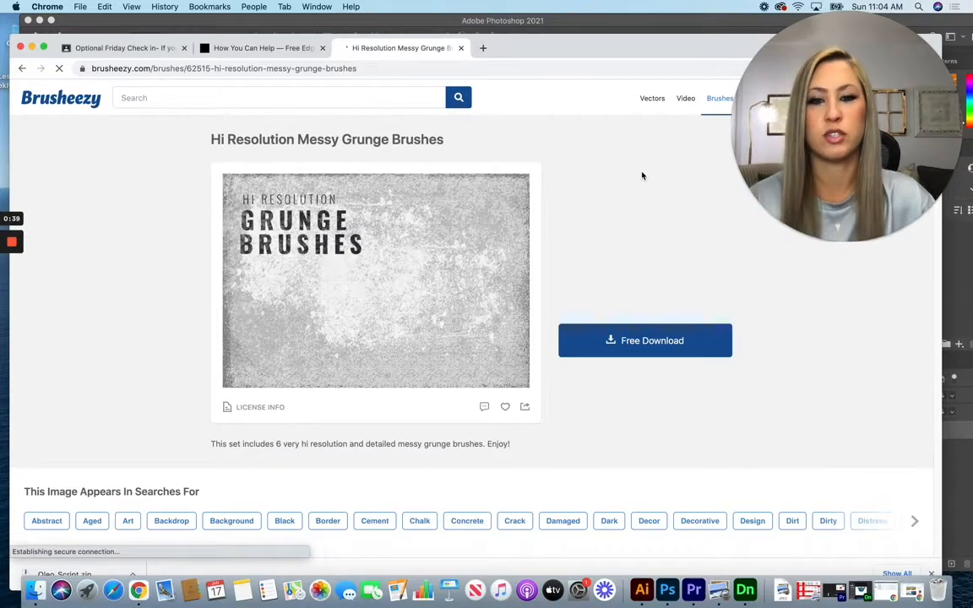
pyautogui.click(644, 341)
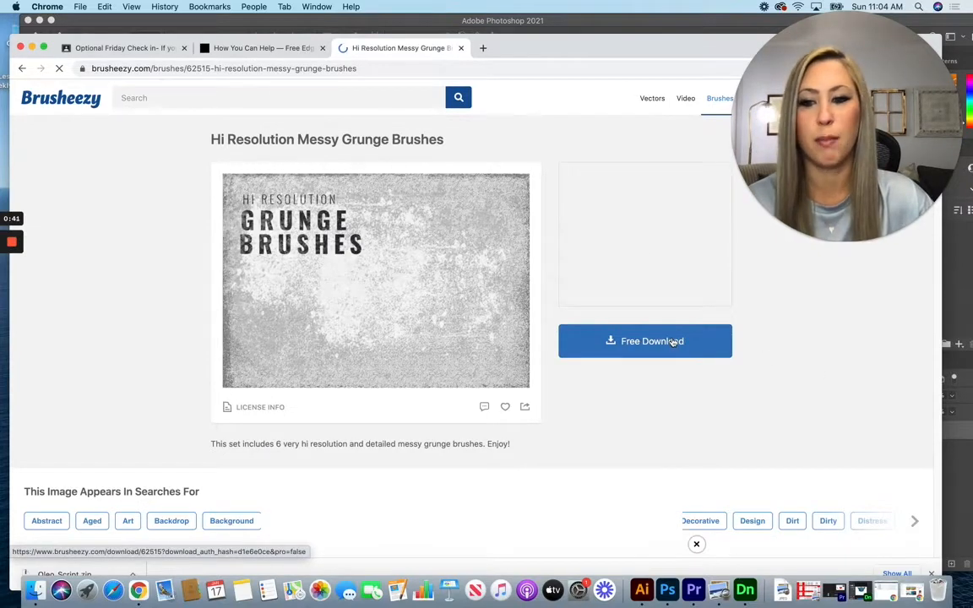
pyautogui.click(644, 341)
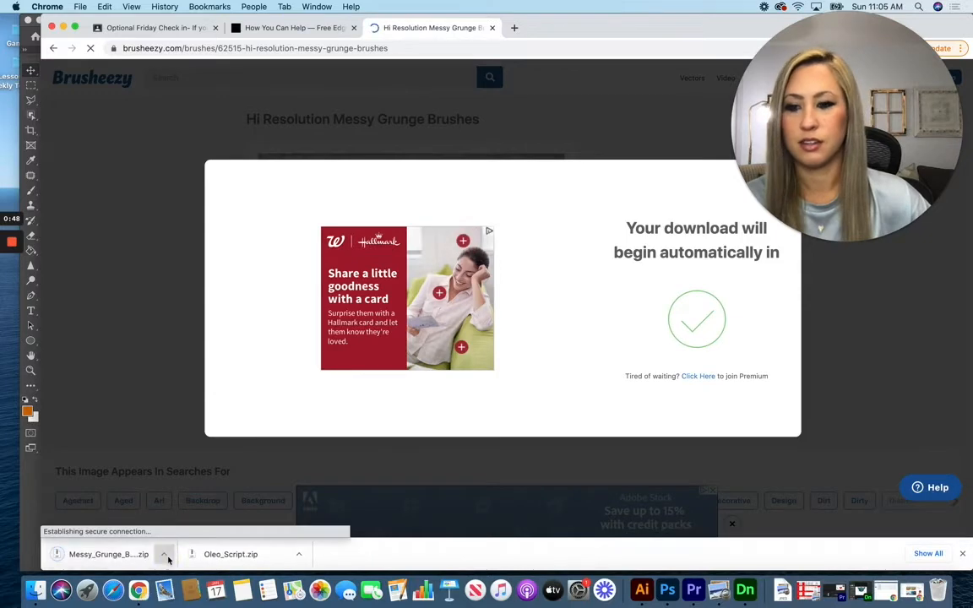
pyautogui.click(167, 554)
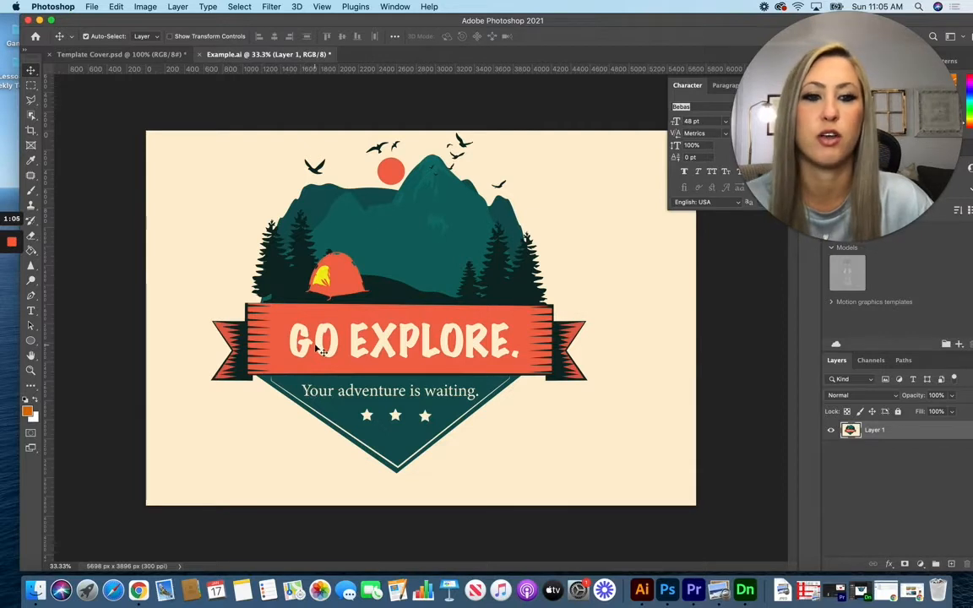
pyautogui.moveTo(507, 270)
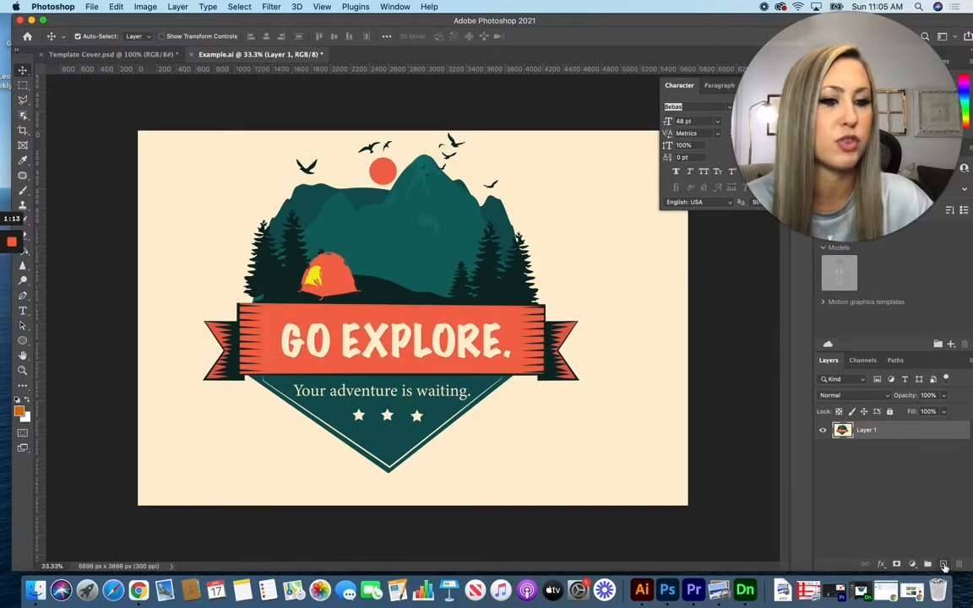
# Add an empty layer above the badge and scroll down to the Messy Grunge Brushes.
pyautogui.click(943, 562)
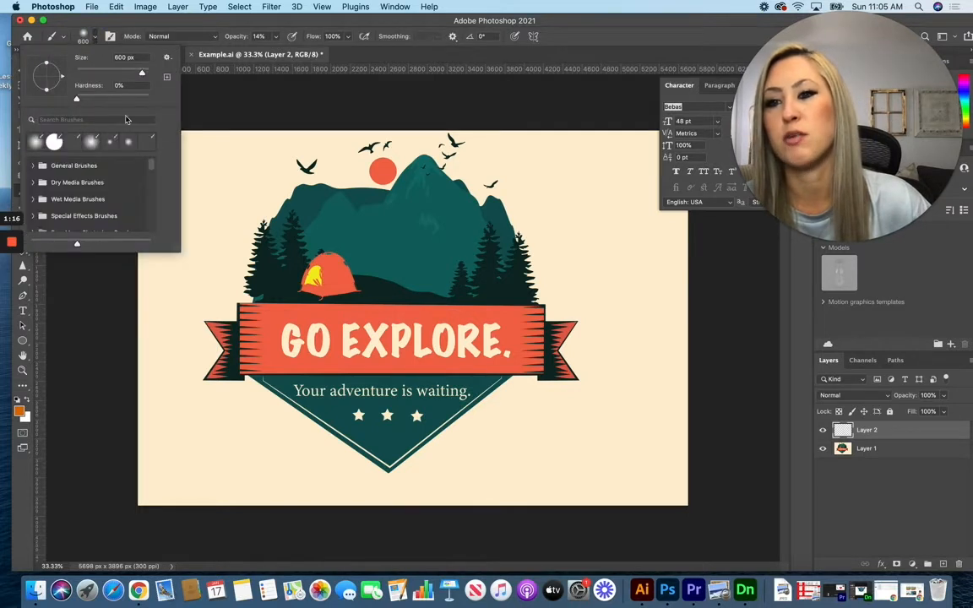
pyautogui.moveTo(67, 186)
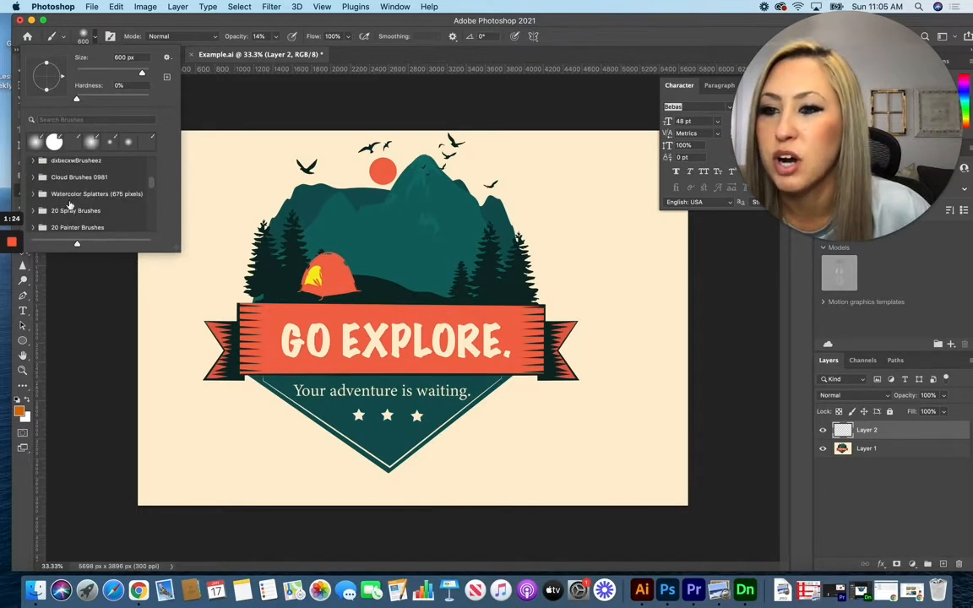
pyautogui.scroll(-3)
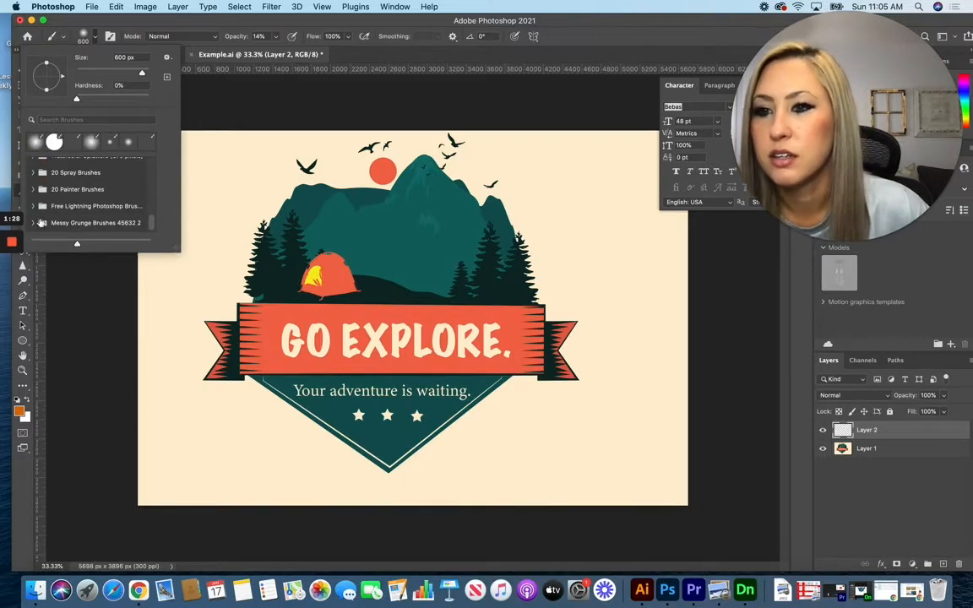
pyautogui.scroll(-3)
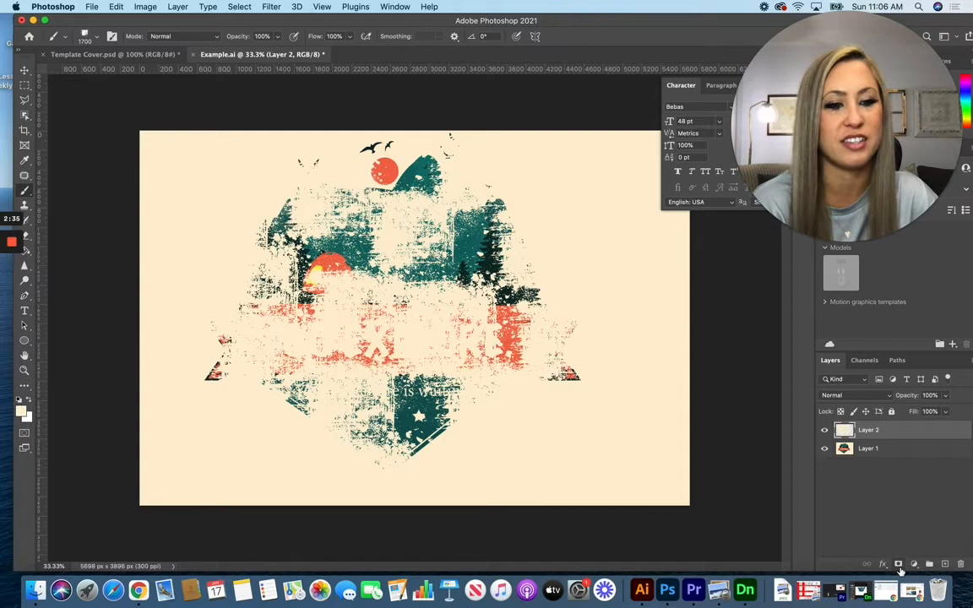
pyautogui.moveTo(912, 562)
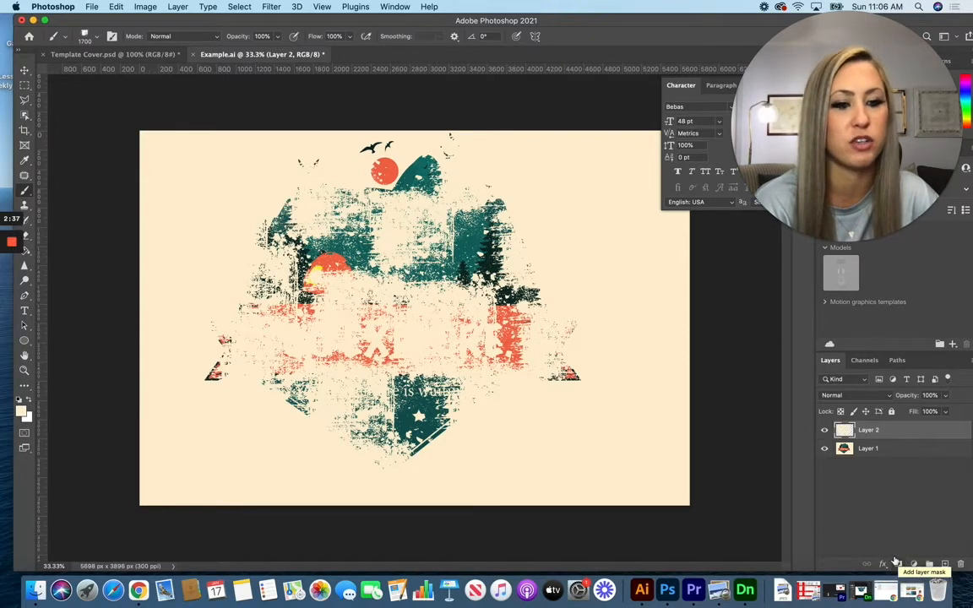
# Mask the grunge texture layer and set a smaller brush for painting the mountains back.
pyautogui.click(897, 563)
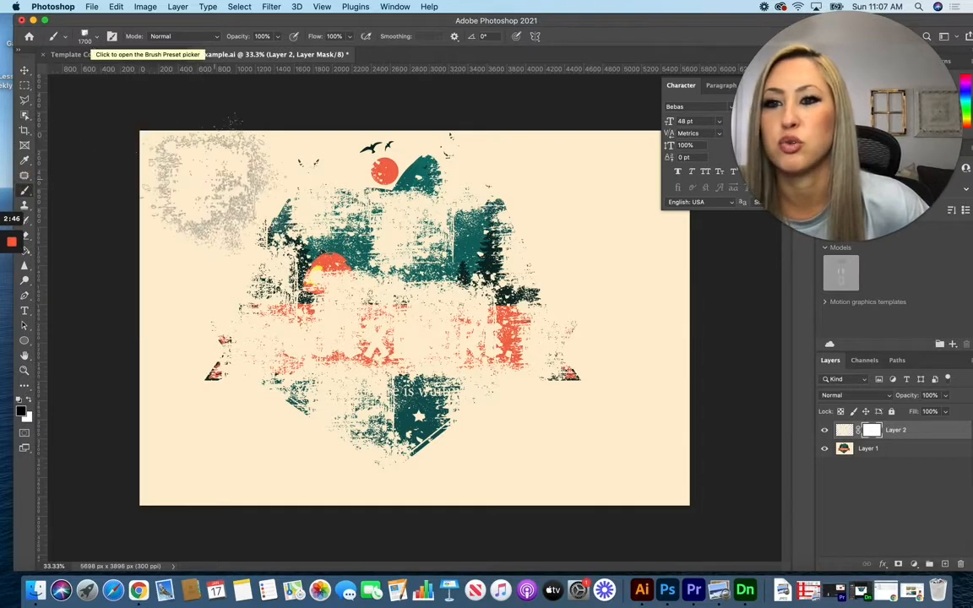
pyautogui.click(84, 61)
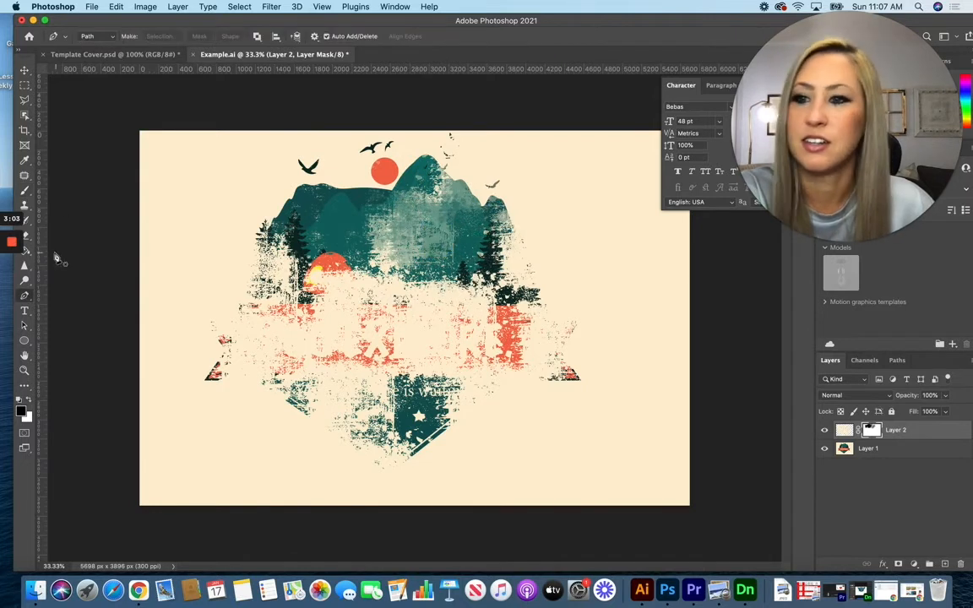
pyautogui.moveTo(420, 213)
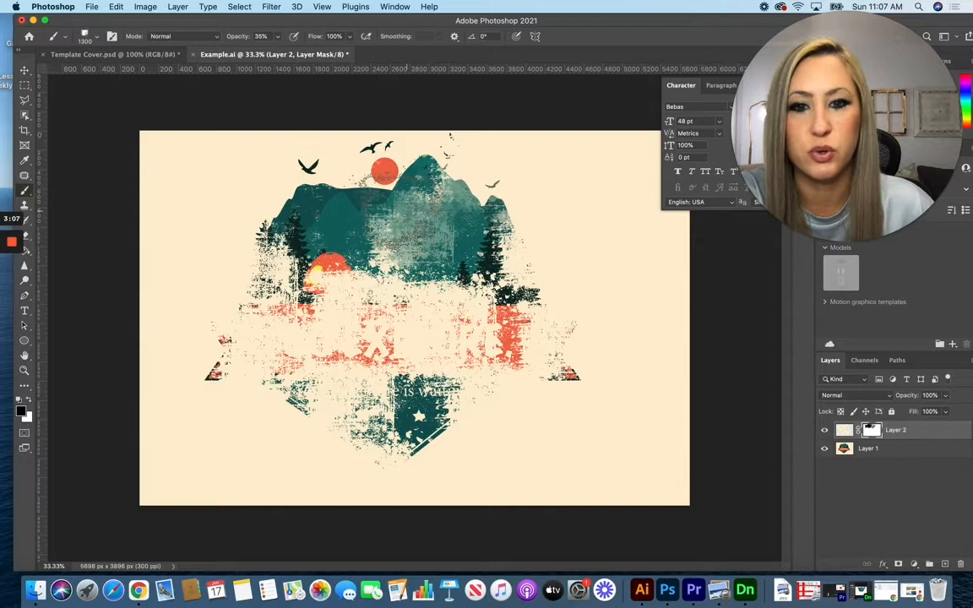
pyautogui.click(415, 201)
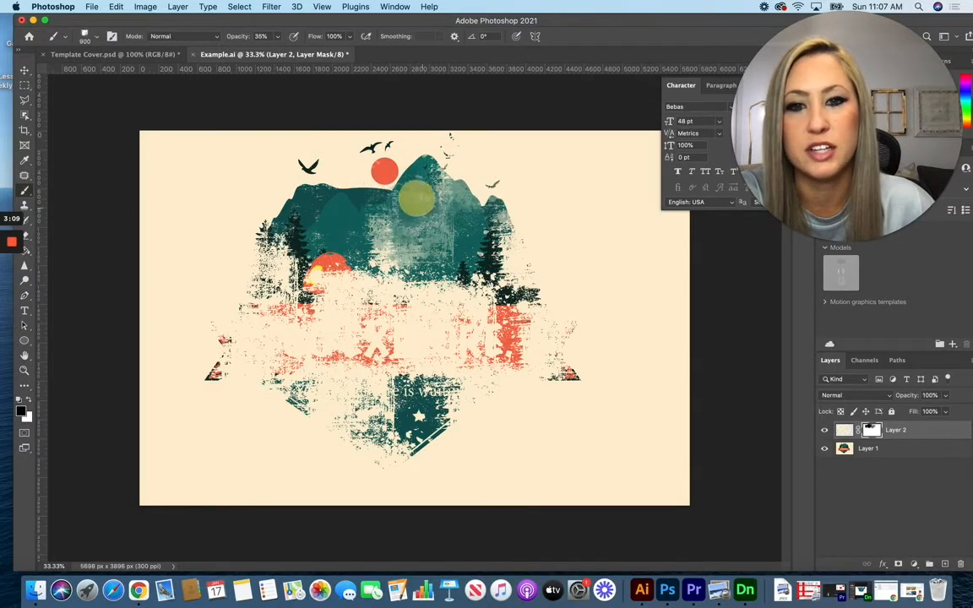